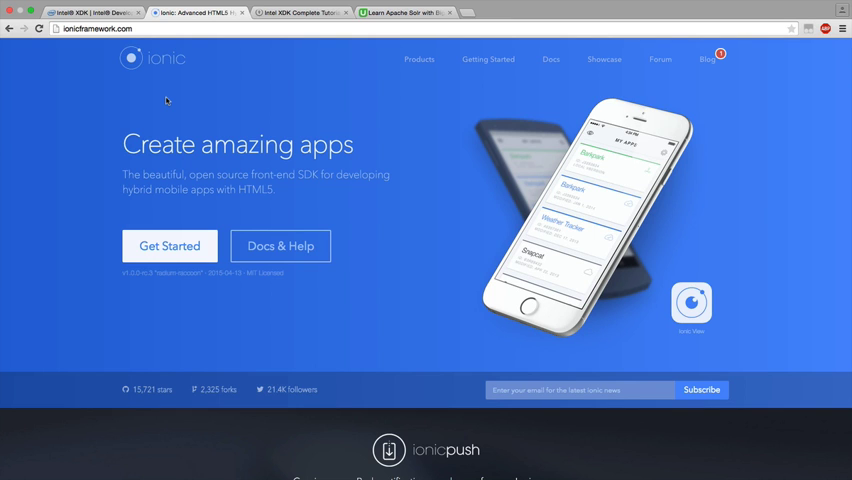
Switch from the Ionic homepage to the QNimate Intel XDK Complete Tutorial tab.
click(300, 12)
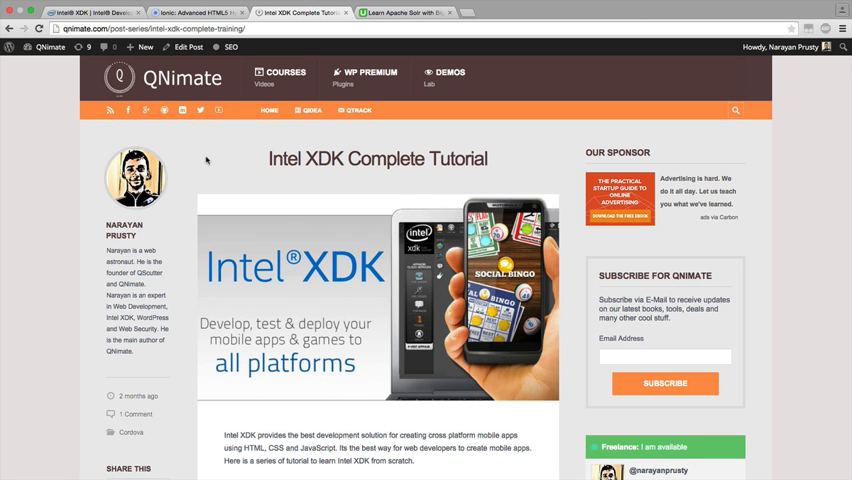
Browse down the Intel XDK tutorial post, then switch to the Udemy Apache Solr course tab.
scroll(down, 3)
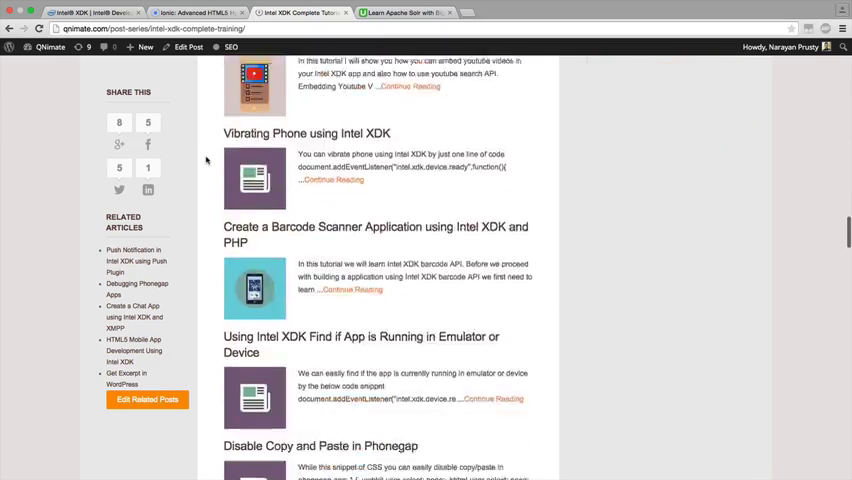
scroll(down, 3)
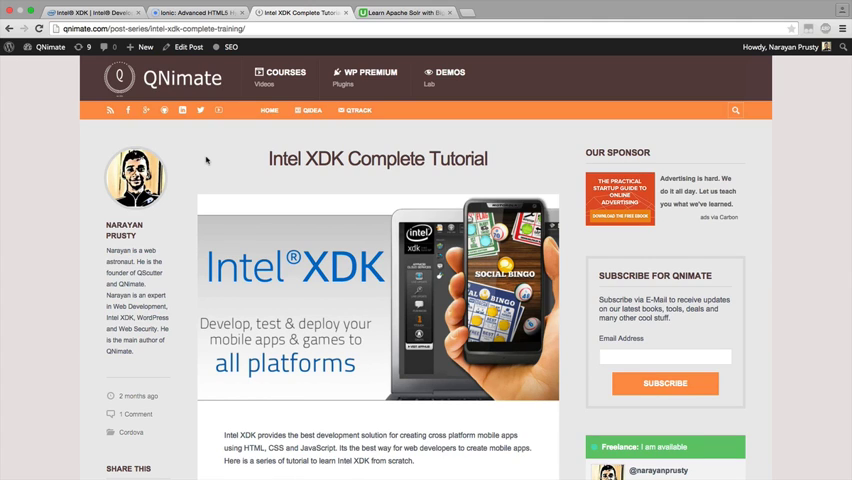
click(400, 12)
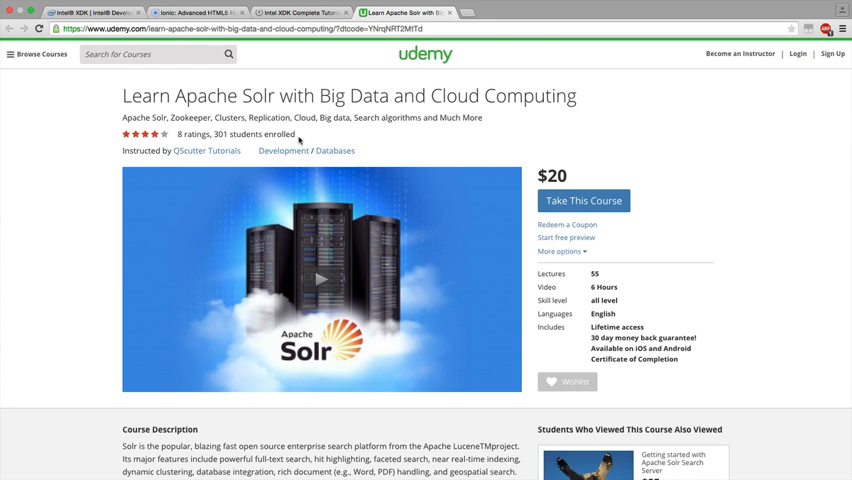
Scroll the Apache Solr course page down to its Curriculum section.
scroll(down, 3)
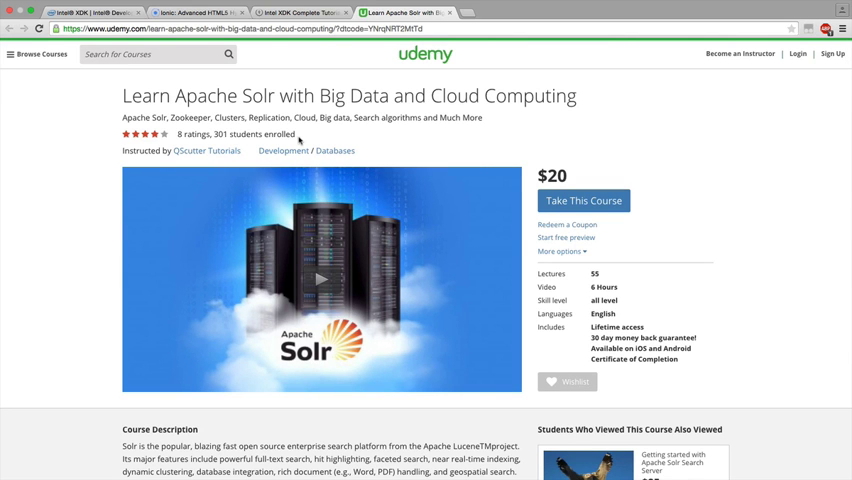
scroll(down, 3)
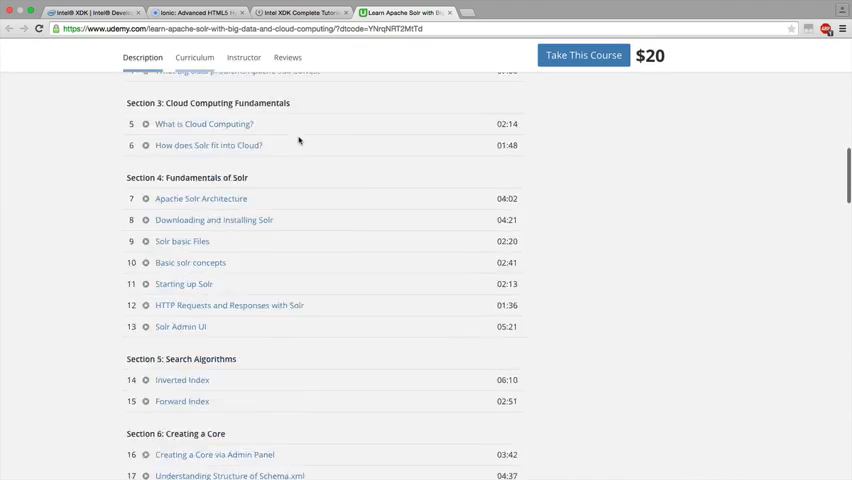
Scroll past Section 14 to the QScutter Tutorials instructor biography and 4.1 rating summary.
click(194, 56)
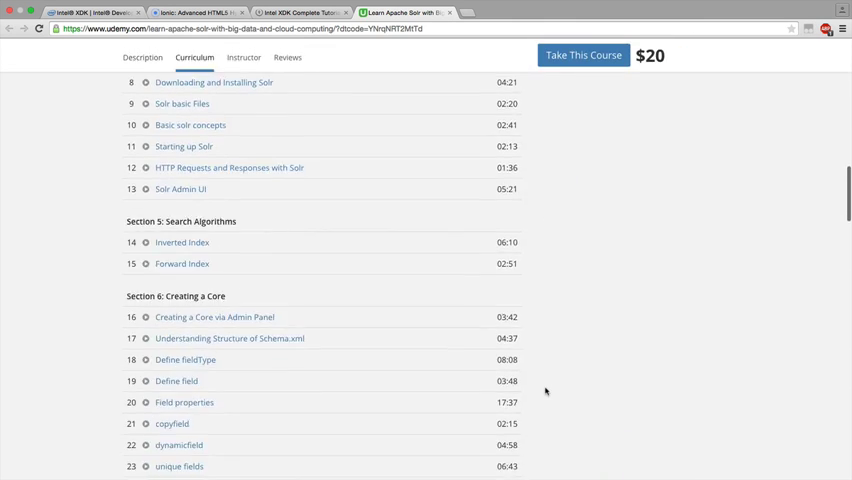
scroll(down, 3)
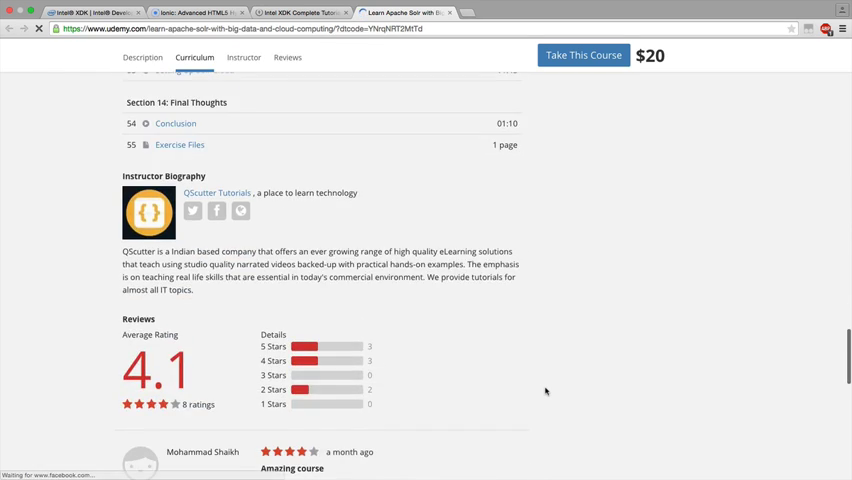
Read through the student reviews, then return to the course title and $20 price at the top.
scroll(down, 3)
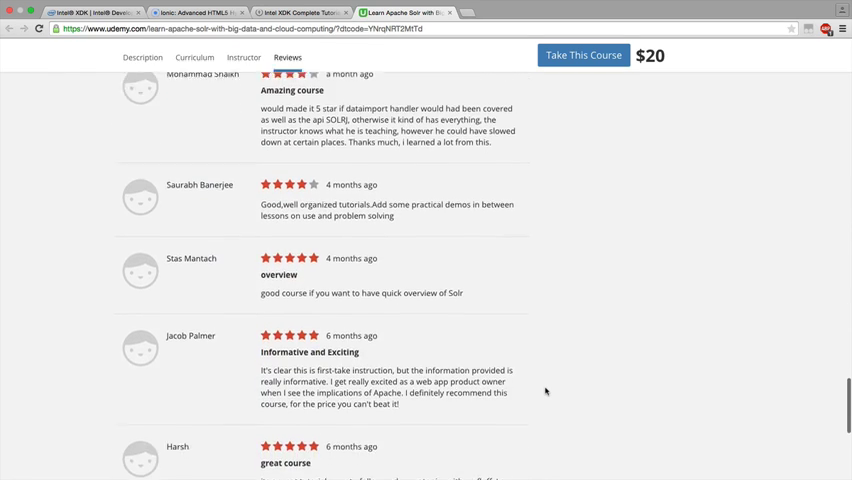
scroll(down, 3)
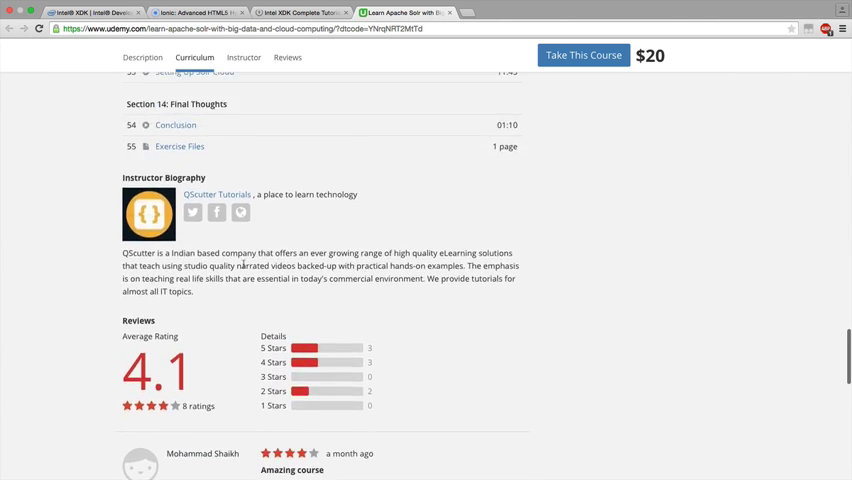
scroll(up, 3)
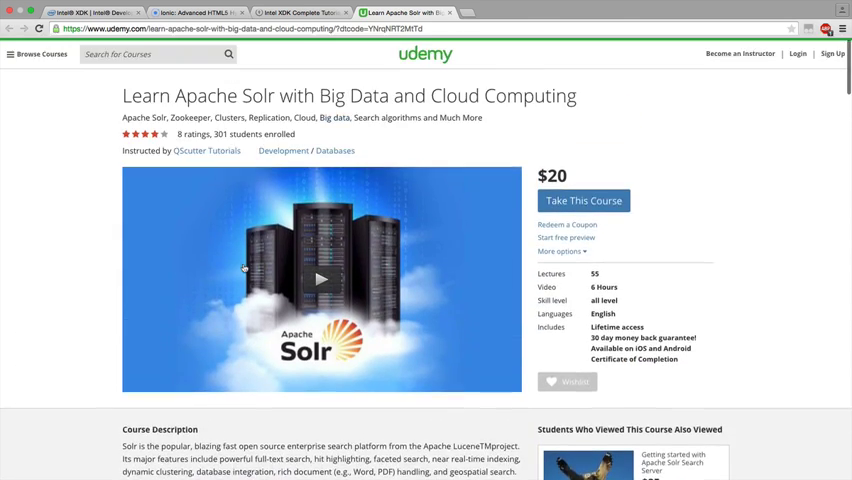